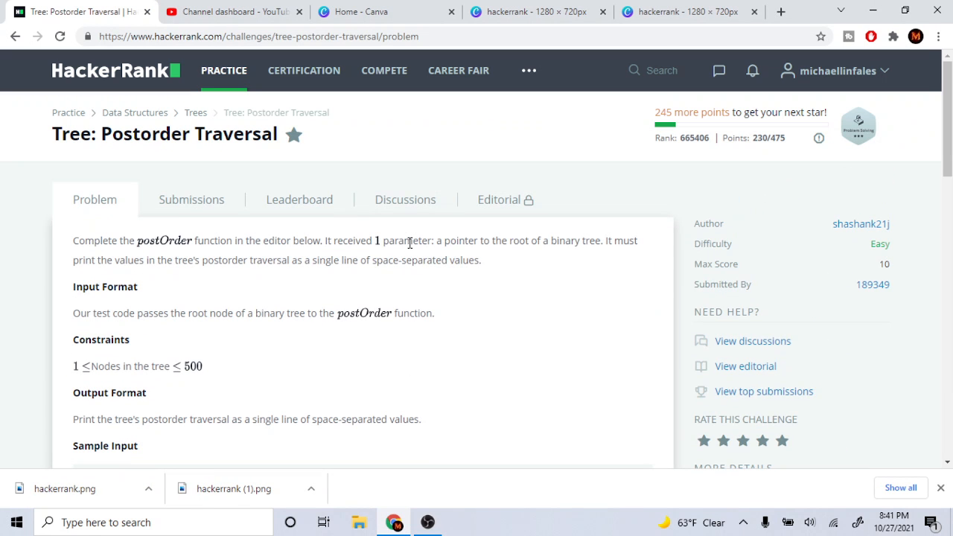
Scroll past the problem statement to the empty postOrder function stub
scroll("down", 3)
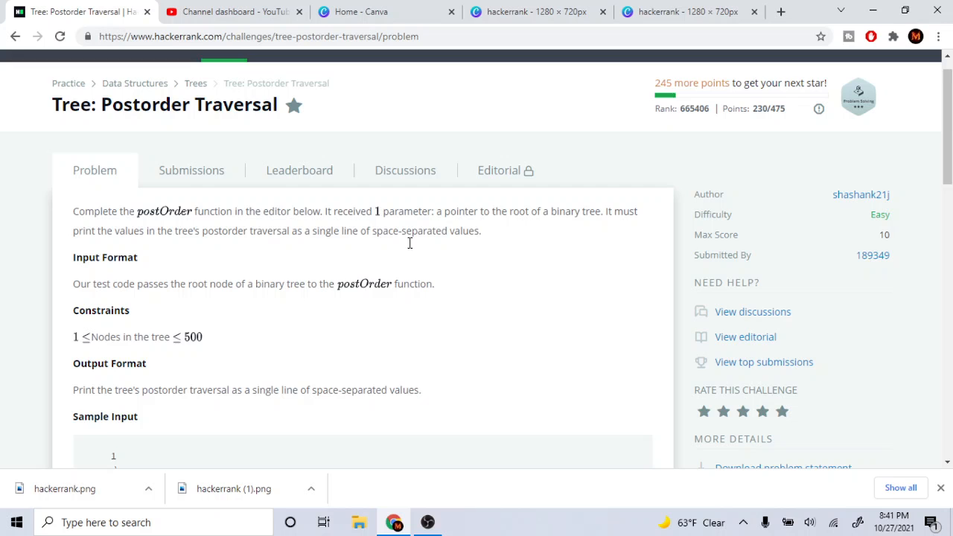
scroll("down", 3)
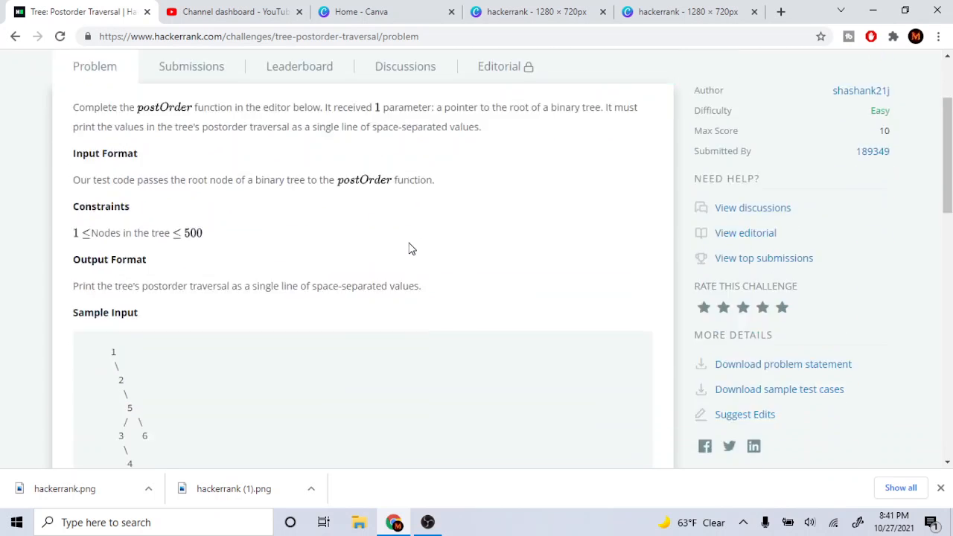
scroll("down", 3)
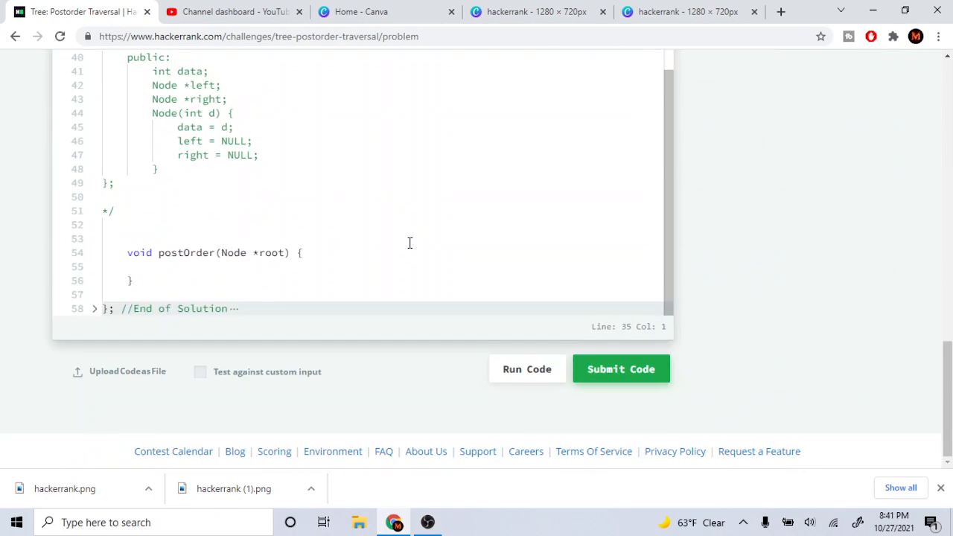
Add the comment '// L R Node' inside the postOrder function body
left_click(381, 267)
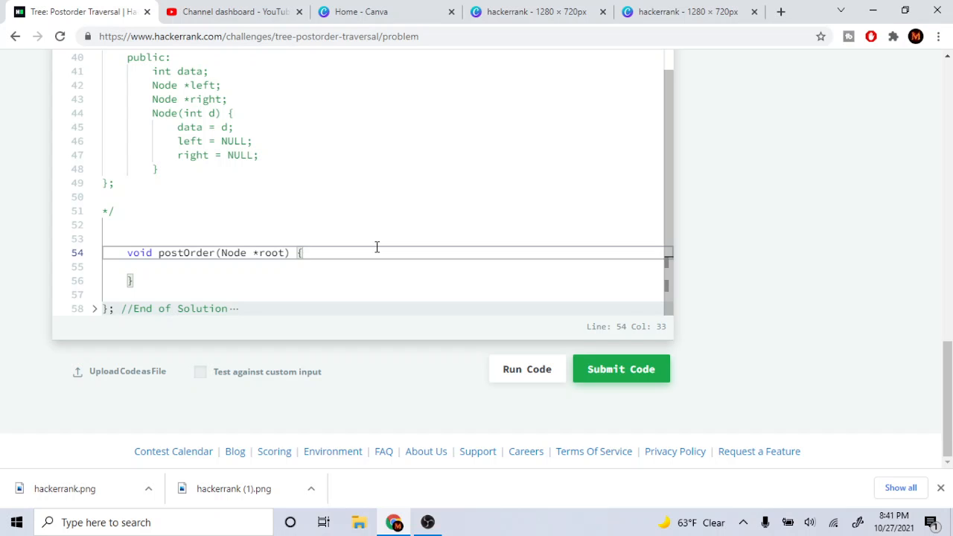
key("Enter")
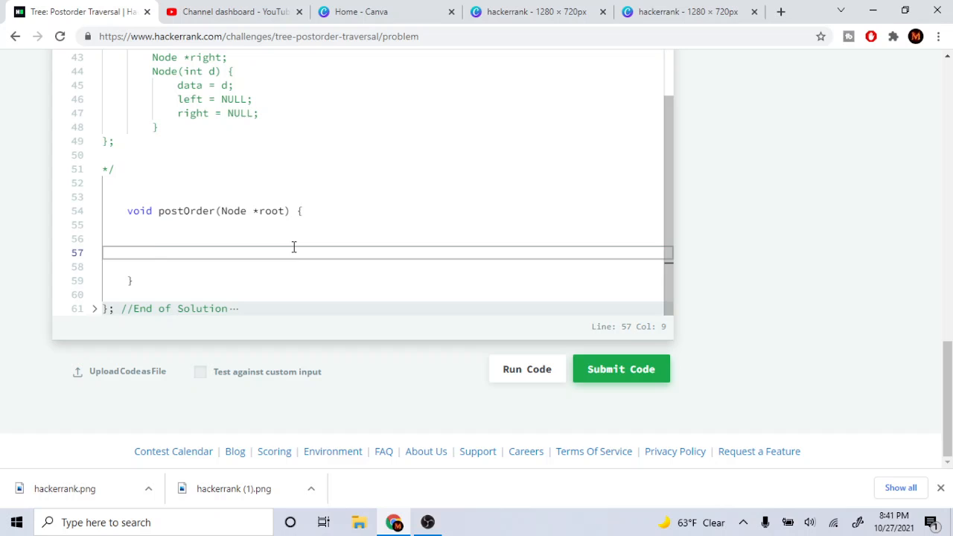
type("// L R")
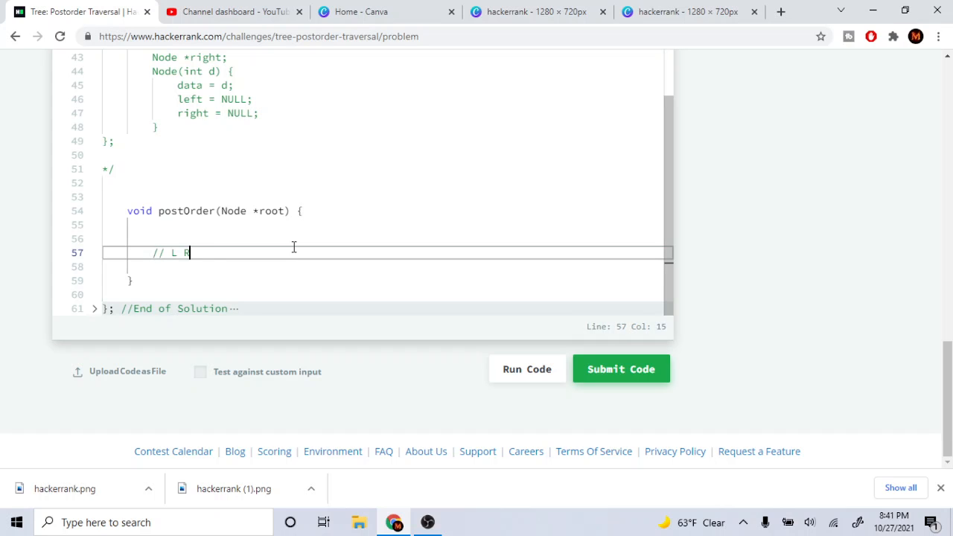
type("Node")
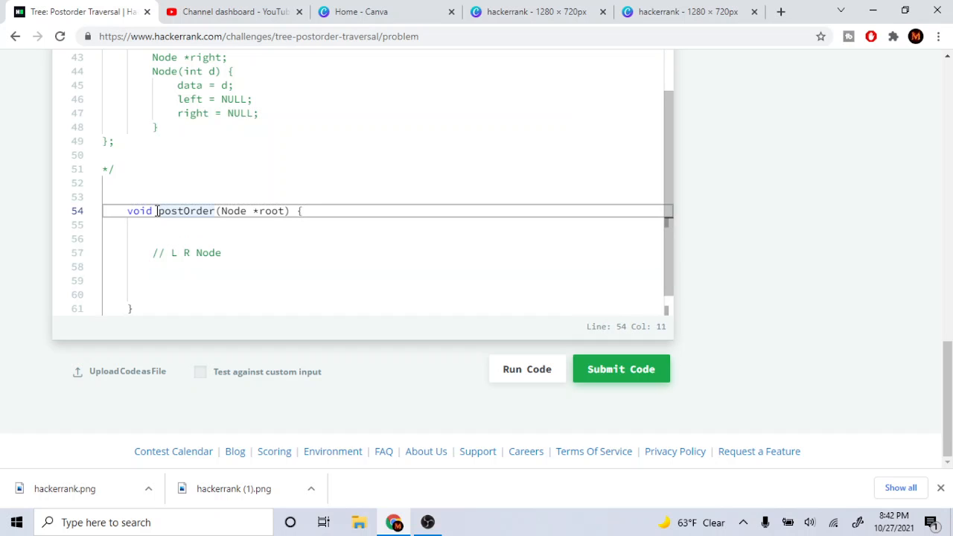
Begin a recursive call postOrder(Node *root) on the line below the comment
left_click(227, 293)
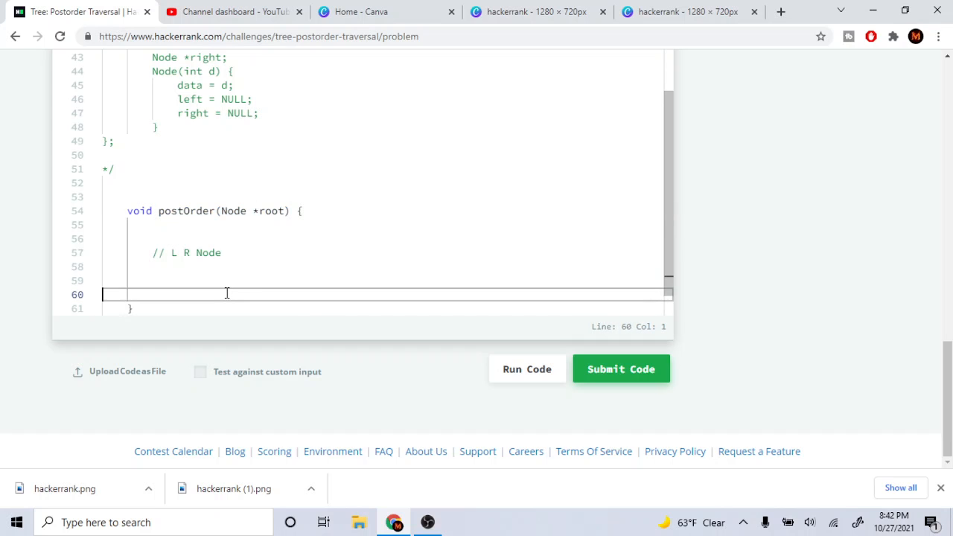
type("postOrder(Node *root)")
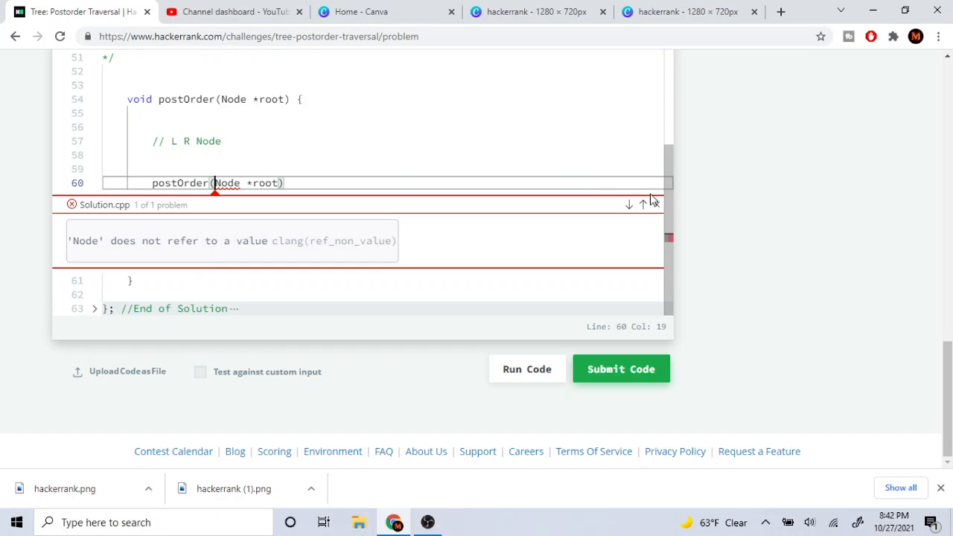
Wrap the recursive call in an if(root->left != nullptr) guard
type("if(")
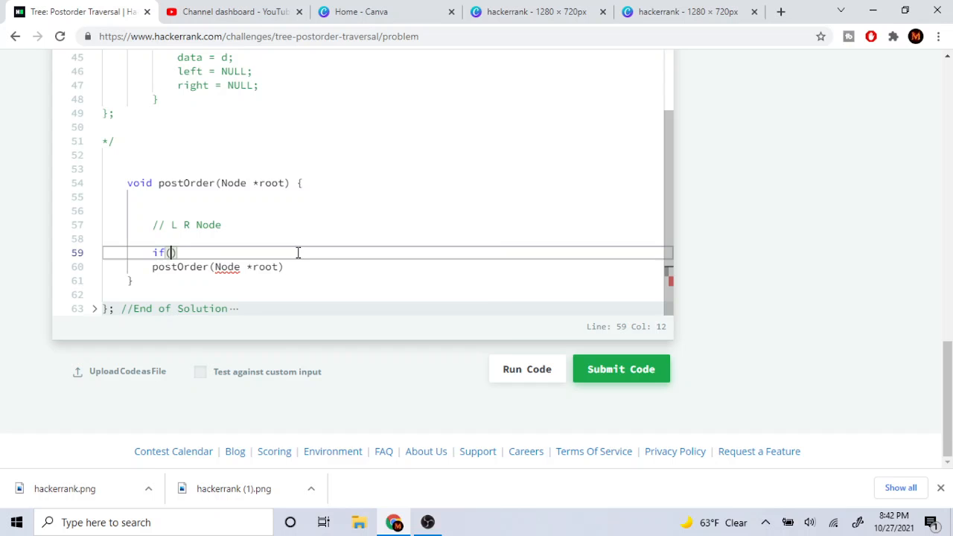
type("root->left !=")
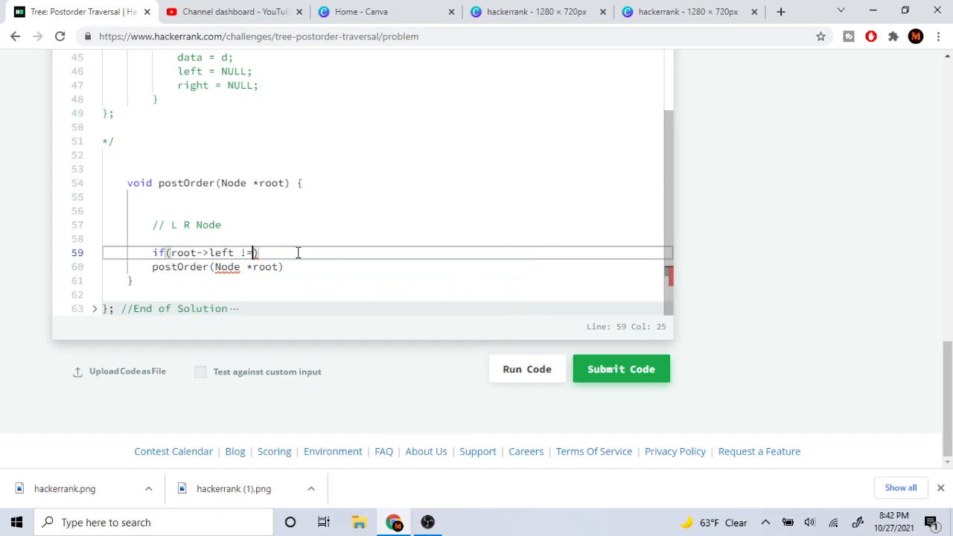
type("nullptr){")
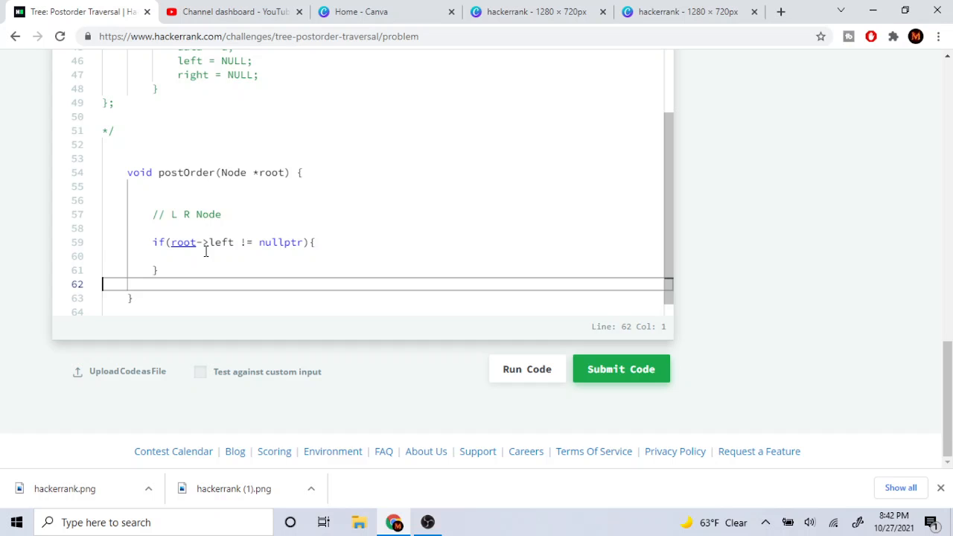
type("postOrder(Node *root)l")
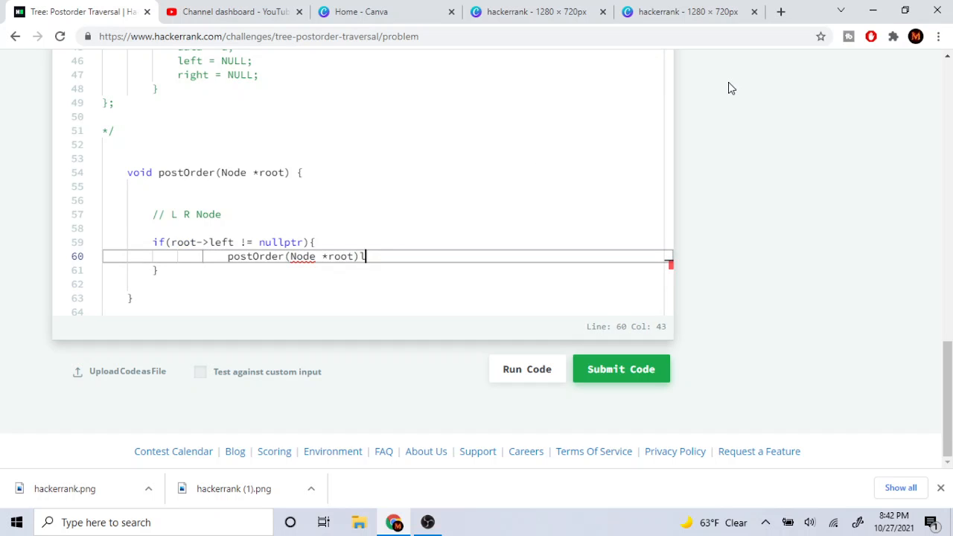
type(";")
left_click(388, 270)
type(" else if(root->")
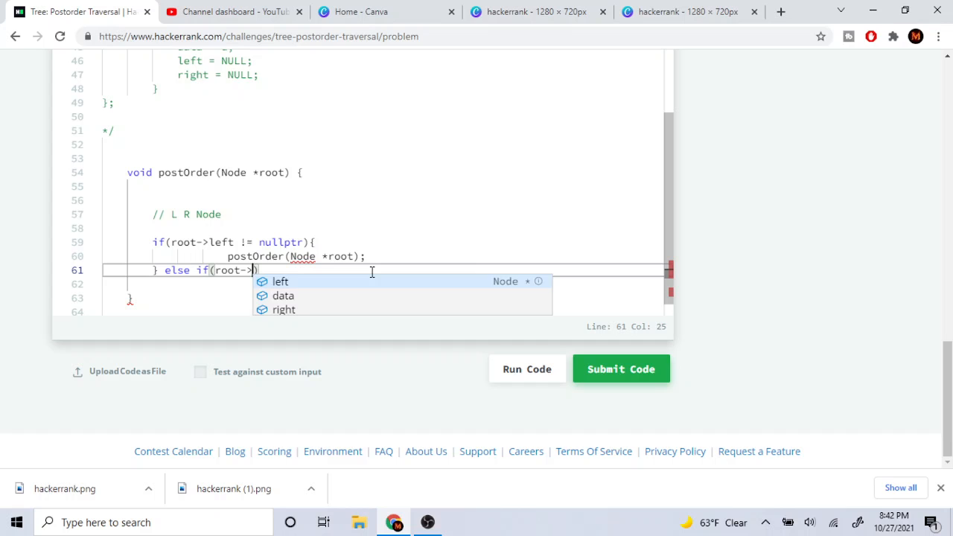
Add a matching if(root->right != nullptr) guard with its own recursive call
type("right !+")
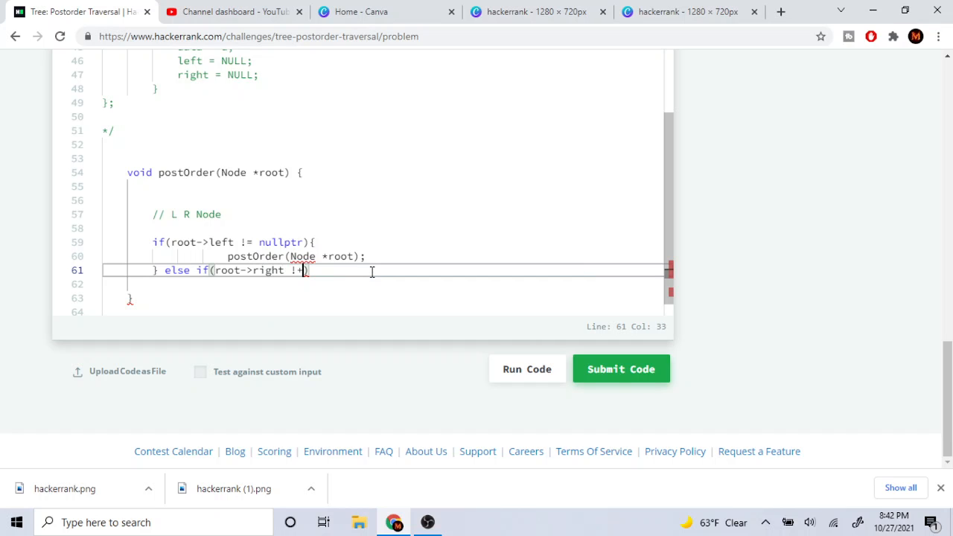
type("nullptr)")
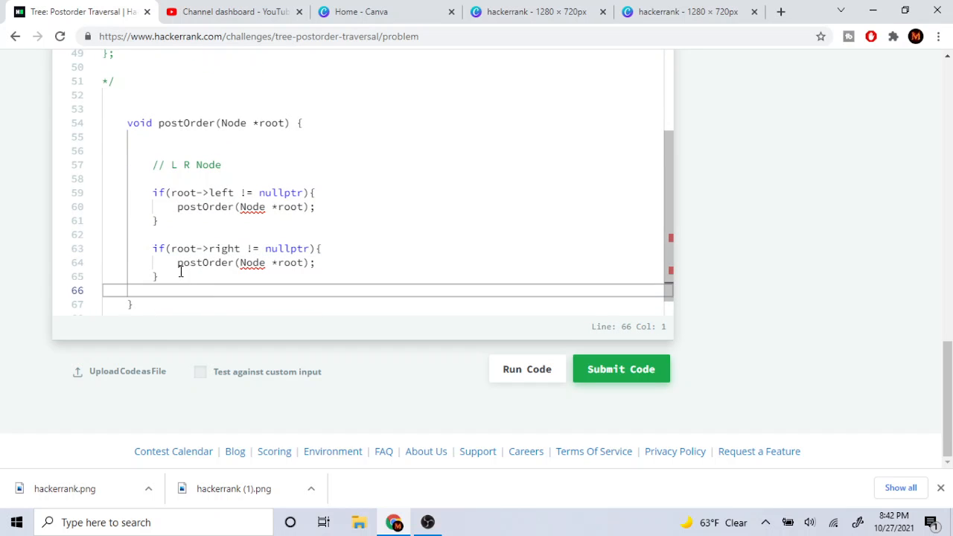
Add a third block printing the node with cout << root->data << endl;
type("if(root != nullptr){")
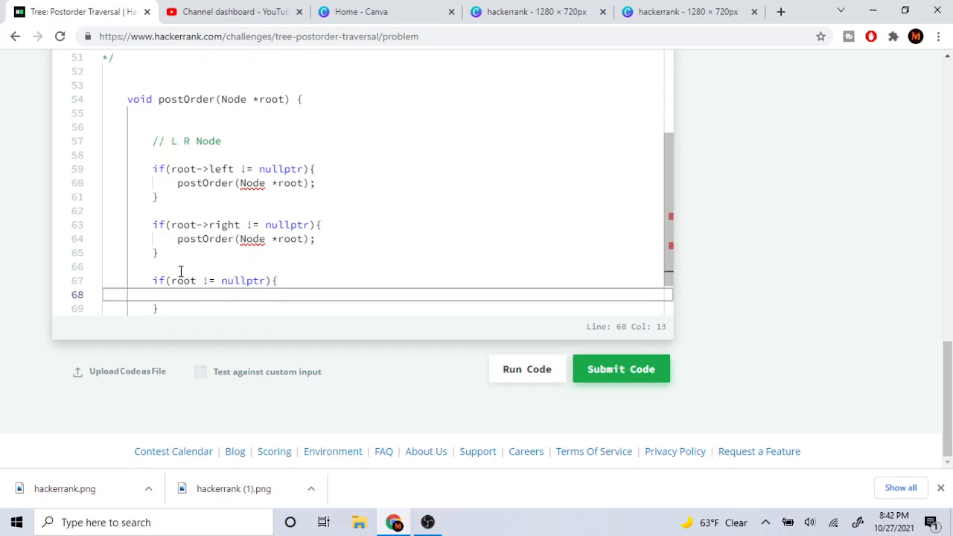
type("cout << no")
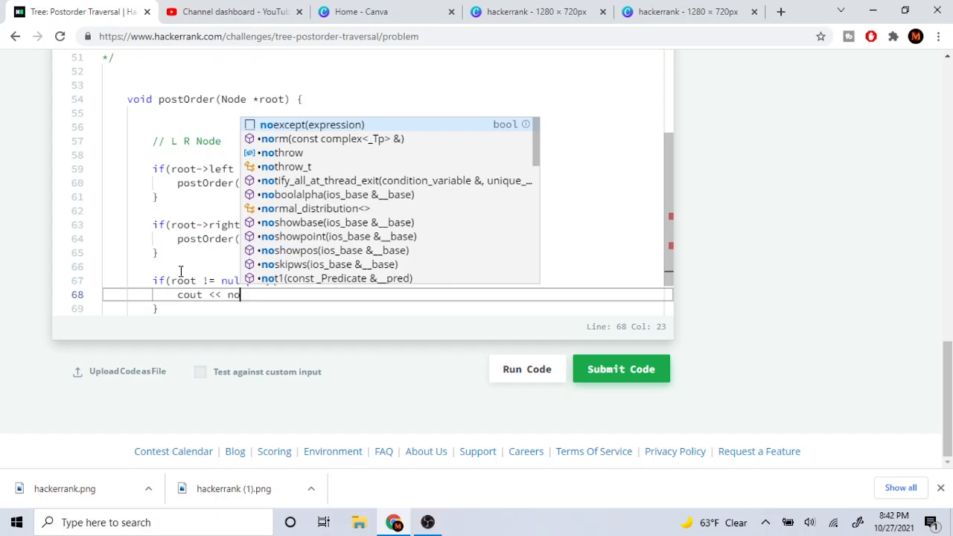
type("root->data")
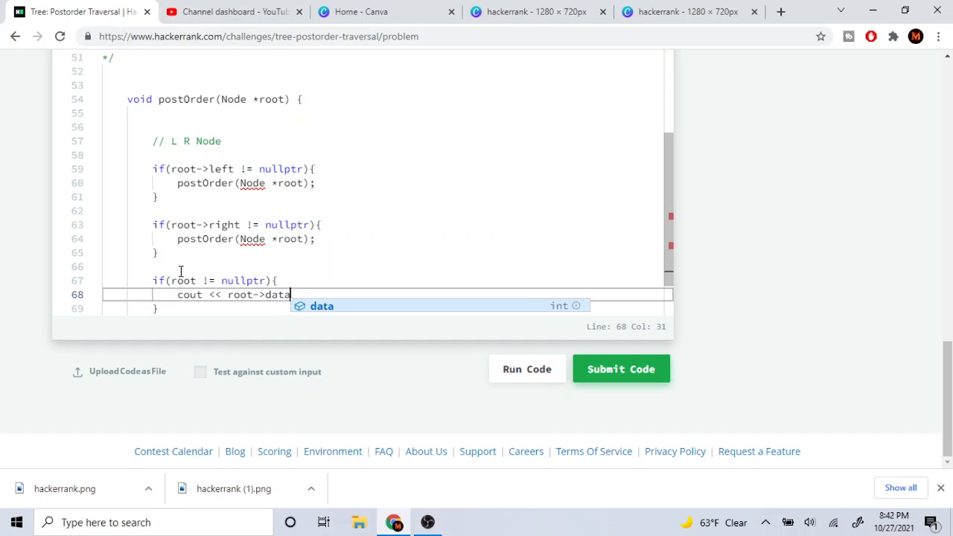
type("<< endl;")
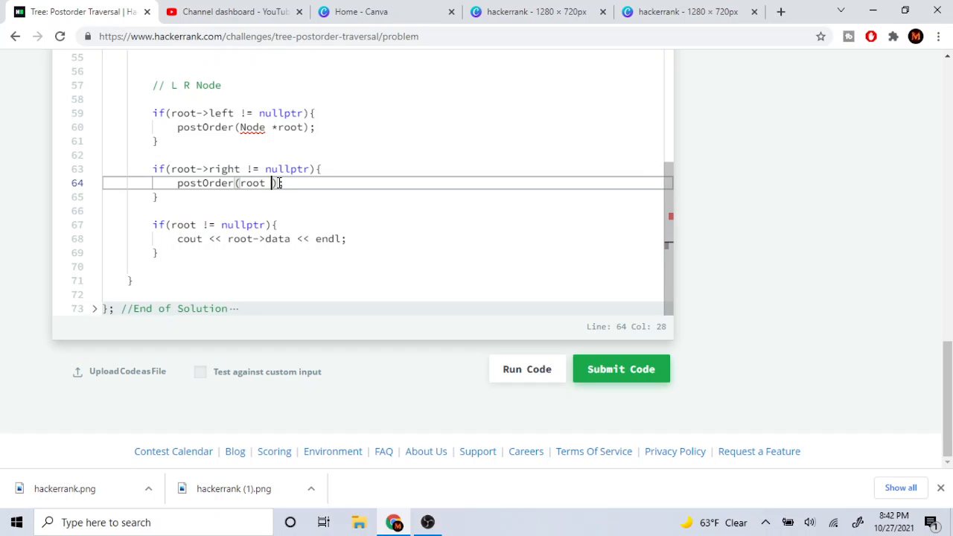
Pass root->right and root->left into the two recursive calls
type("->right")
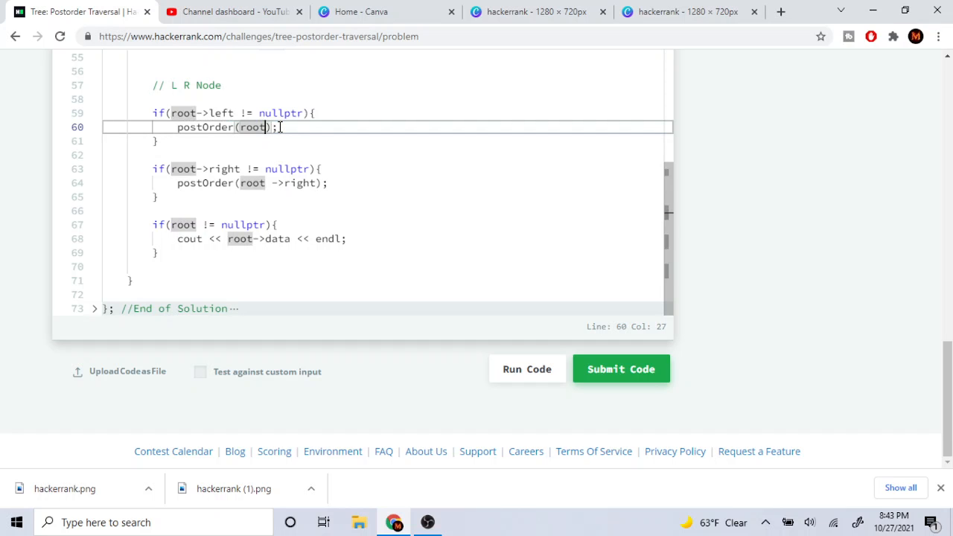
type("->left")
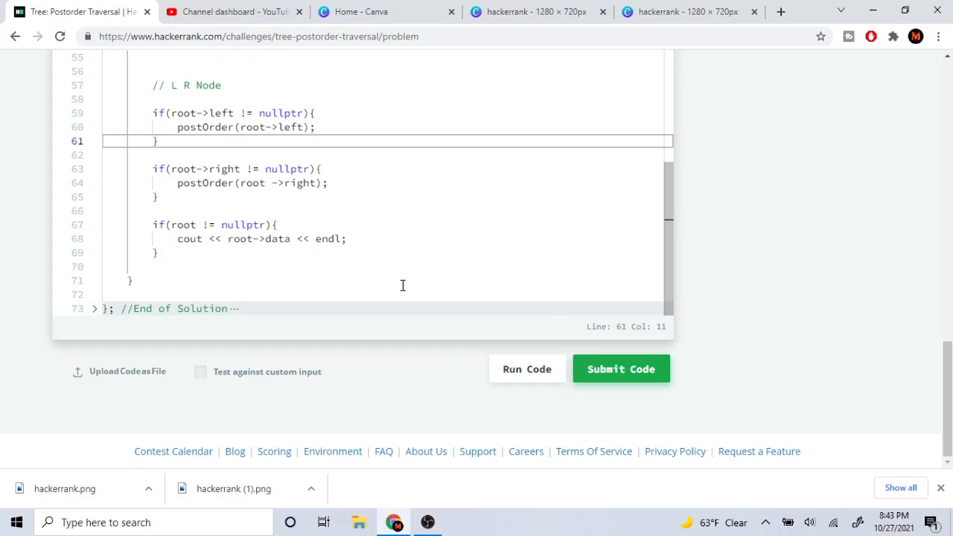
Submit the solution and review the result: all 6 test cases failed, 0.00 points
left_click(621, 369)
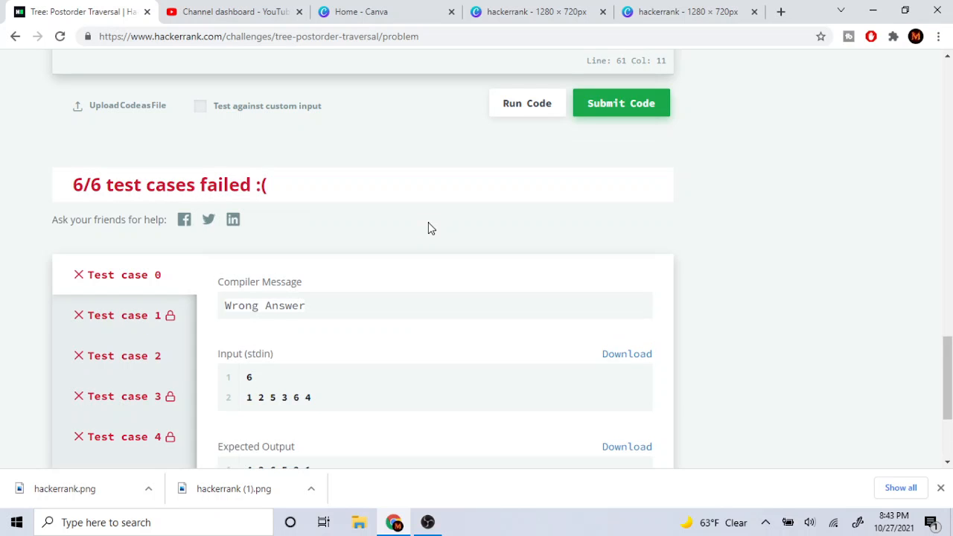
scroll("down", 3)
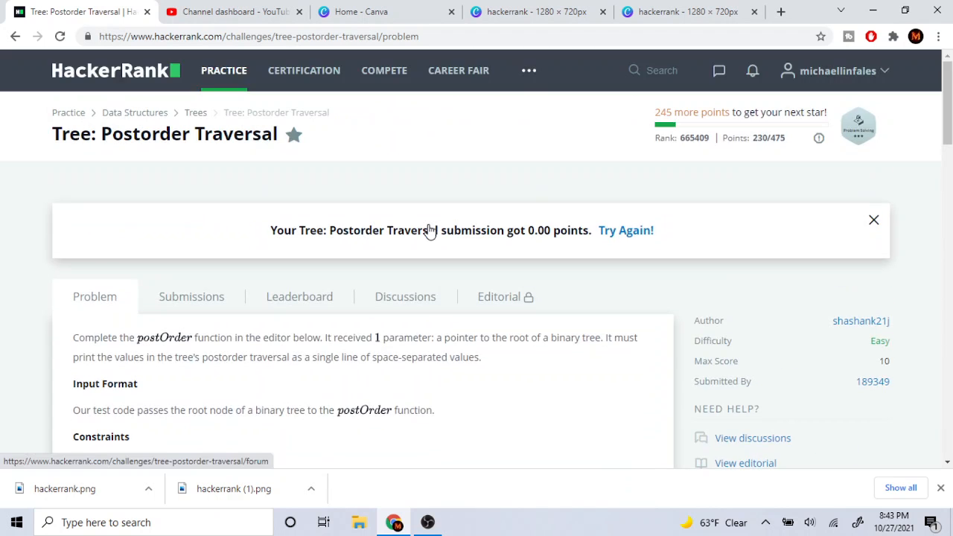
scroll("down", 3)
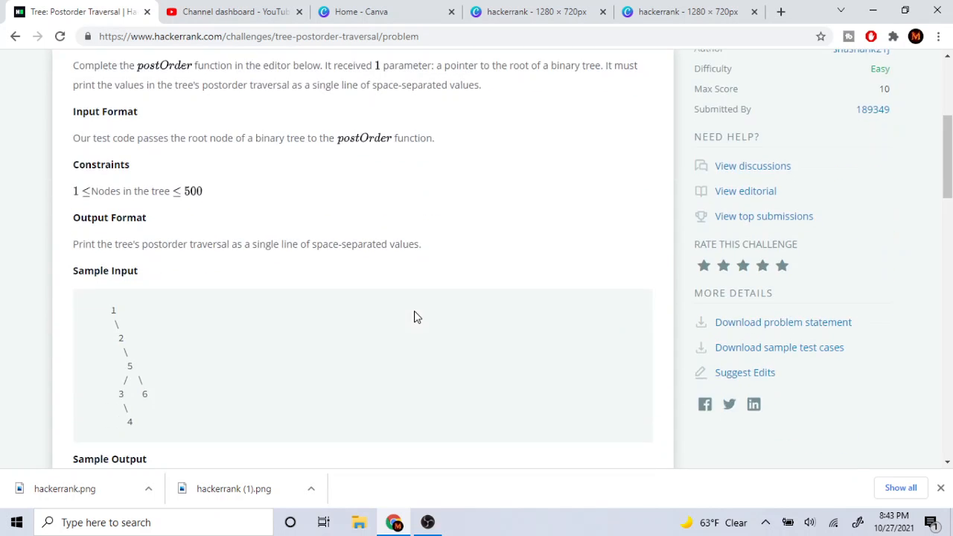
scroll("down", 3)
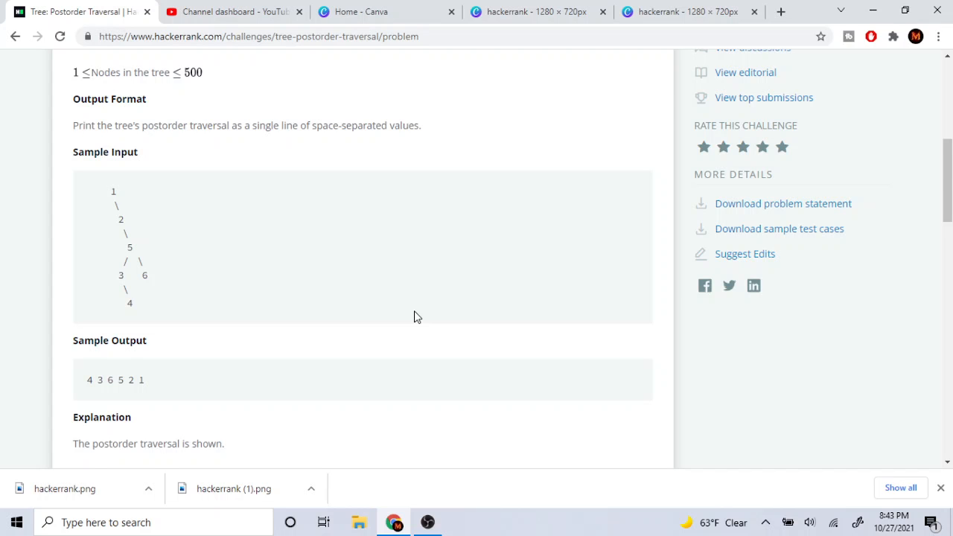
scroll("down", 3)
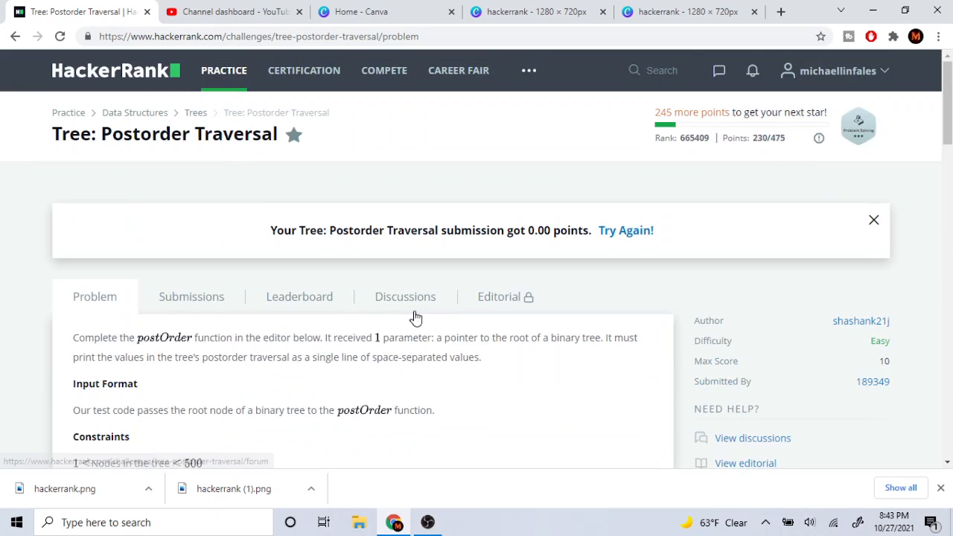
scroll("down", 3)
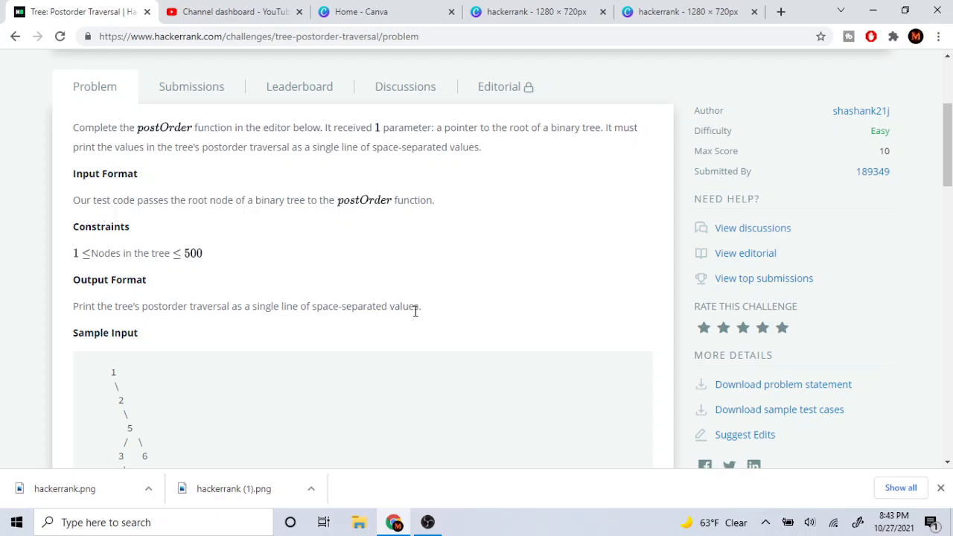
scroll("down", 3)
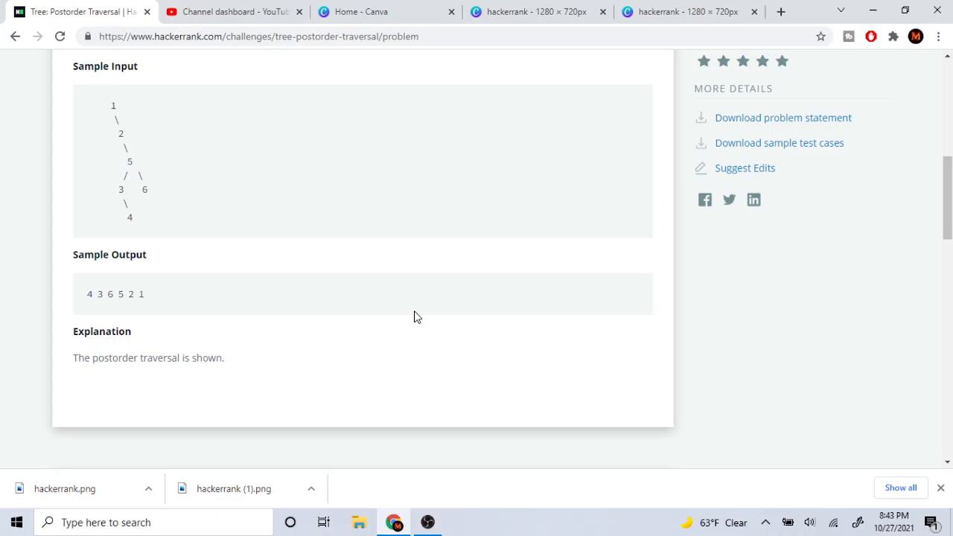
scroll("down", 3)
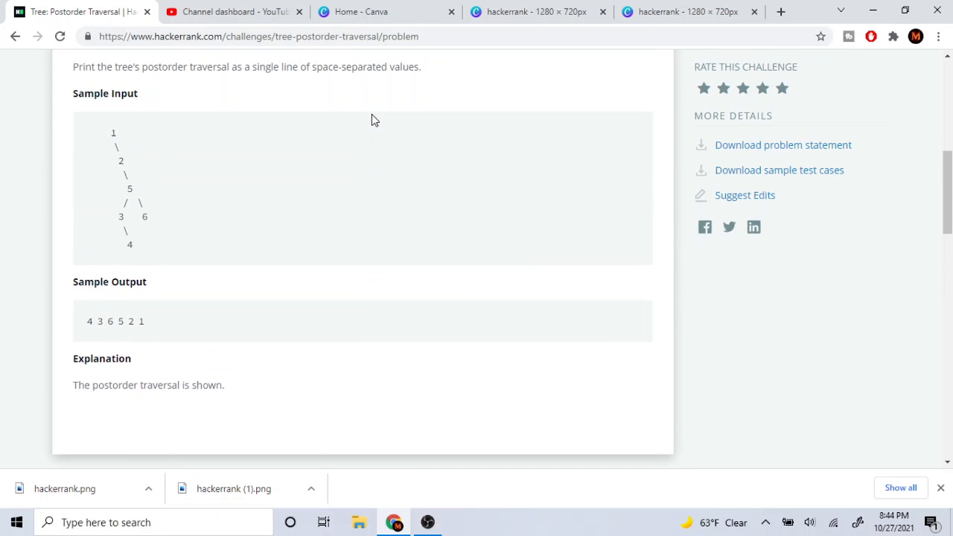
scroll("down", 3)
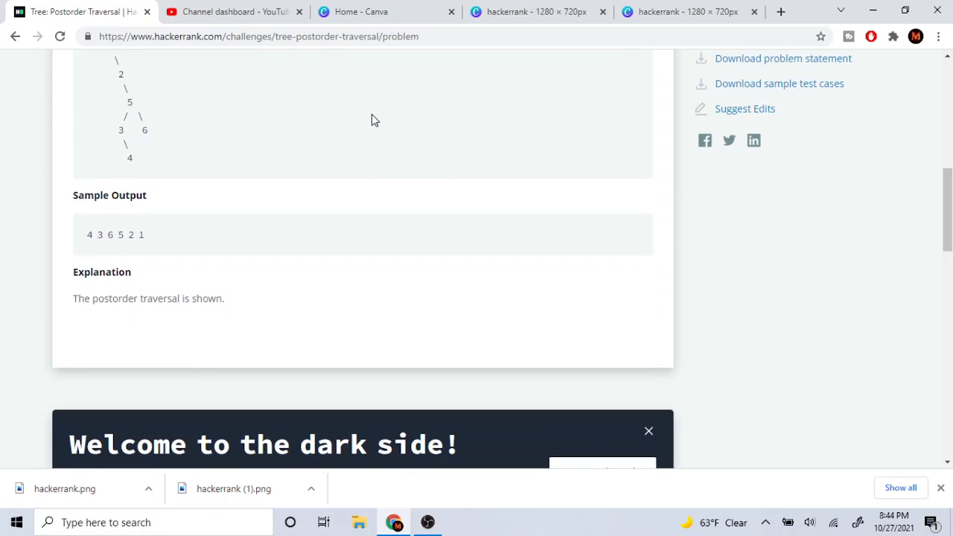
scroll("down", 3)
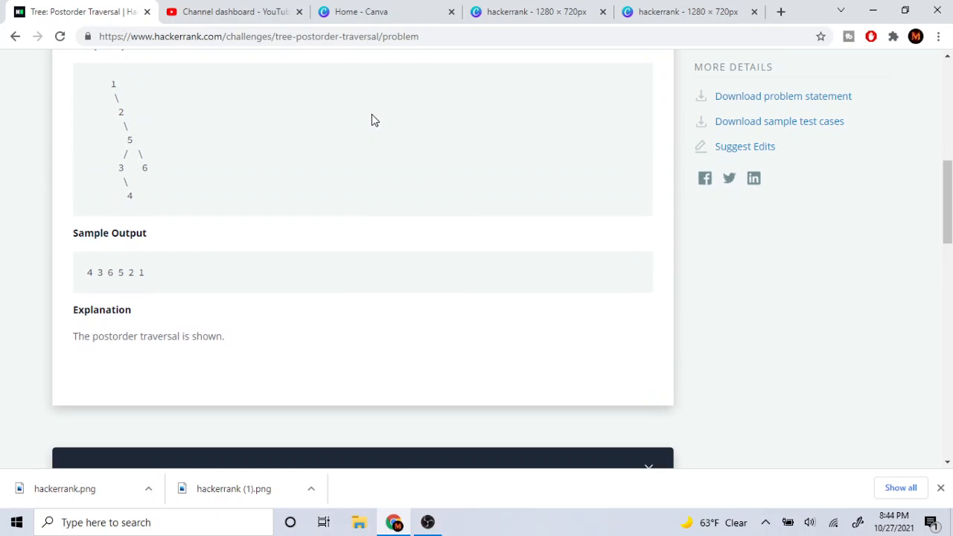
scroll("down", 3)
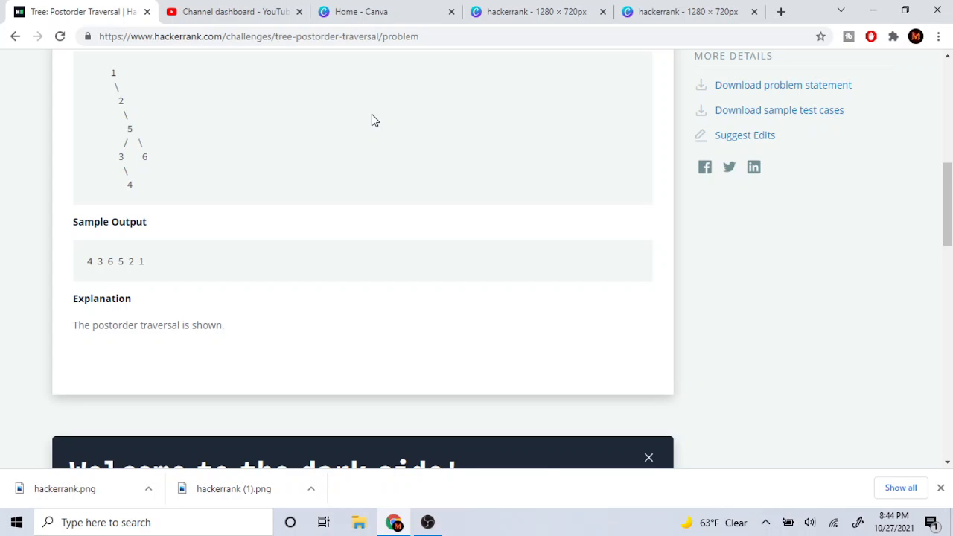
scroll("down", 3)
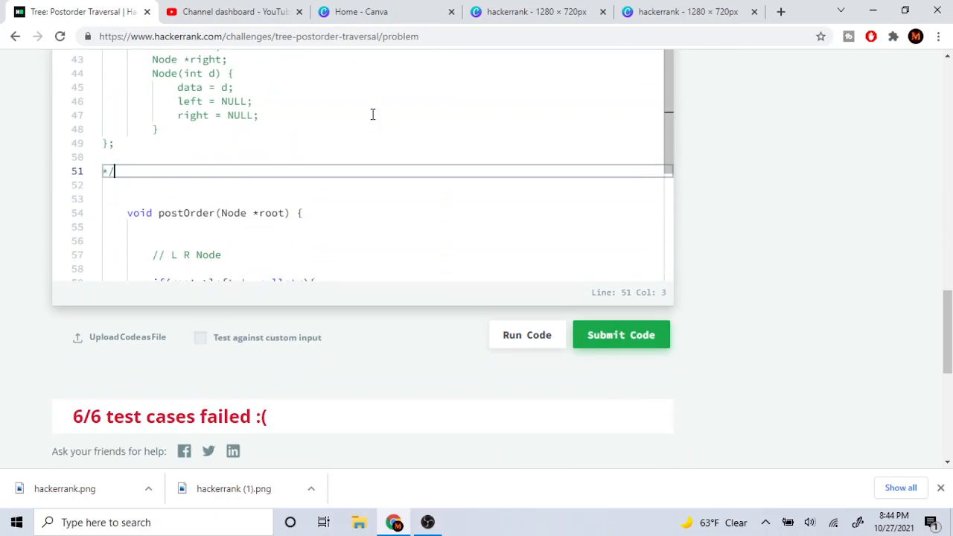
Fix the space-separator output string and resubmit, passing all tests for 10.00 points
scroll("down", 3)
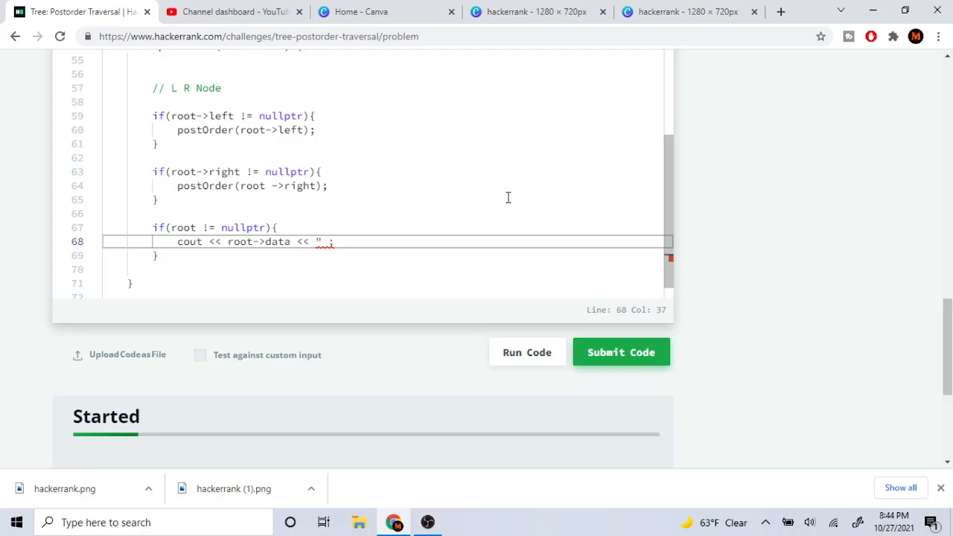
left_click(527, 351)
type("\"")
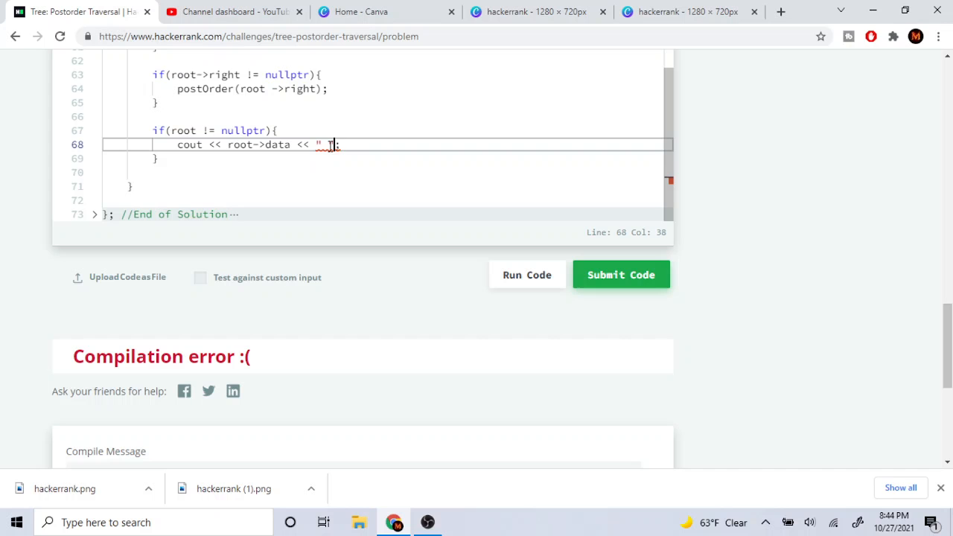
left_click(621, 275)
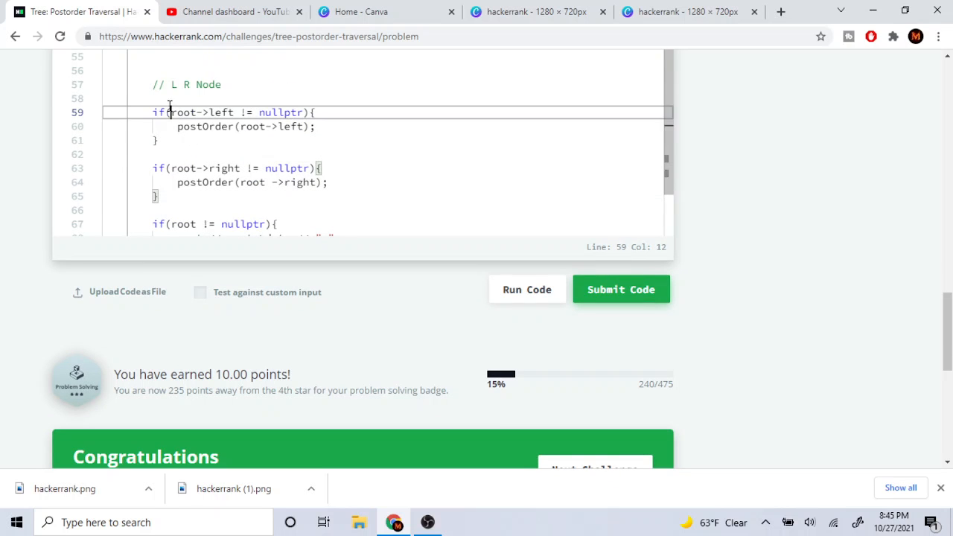
left_click(219, 167)
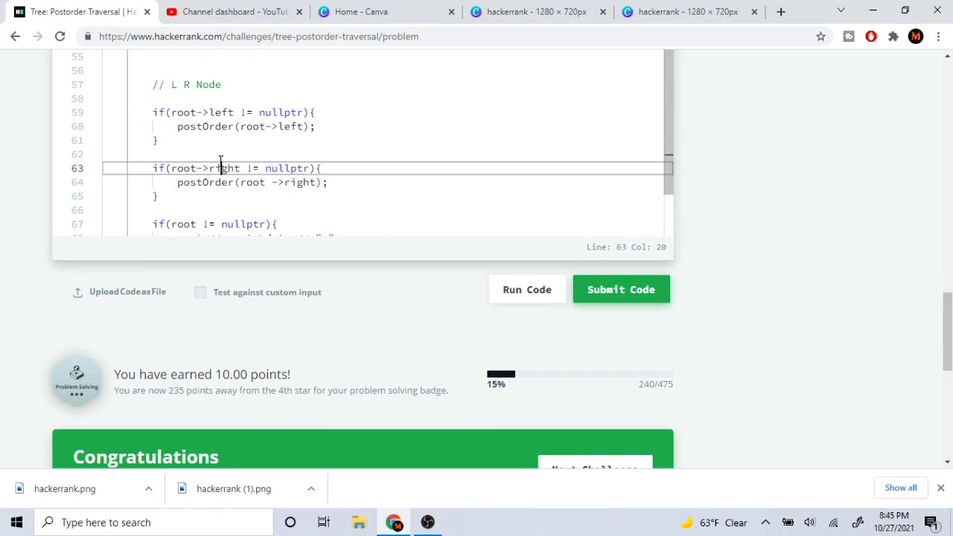
left_click_drag(154, 167, 156, 196)
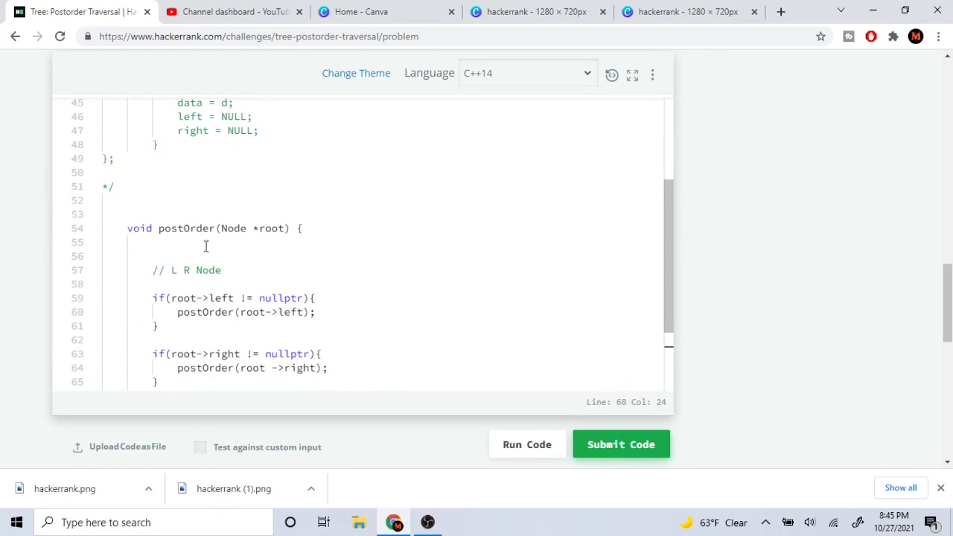
left_click(621, 444)
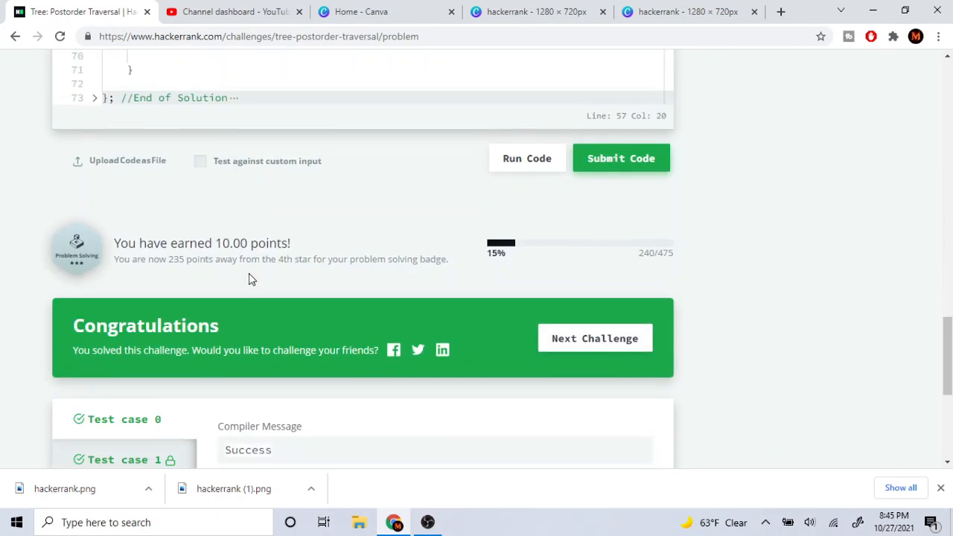